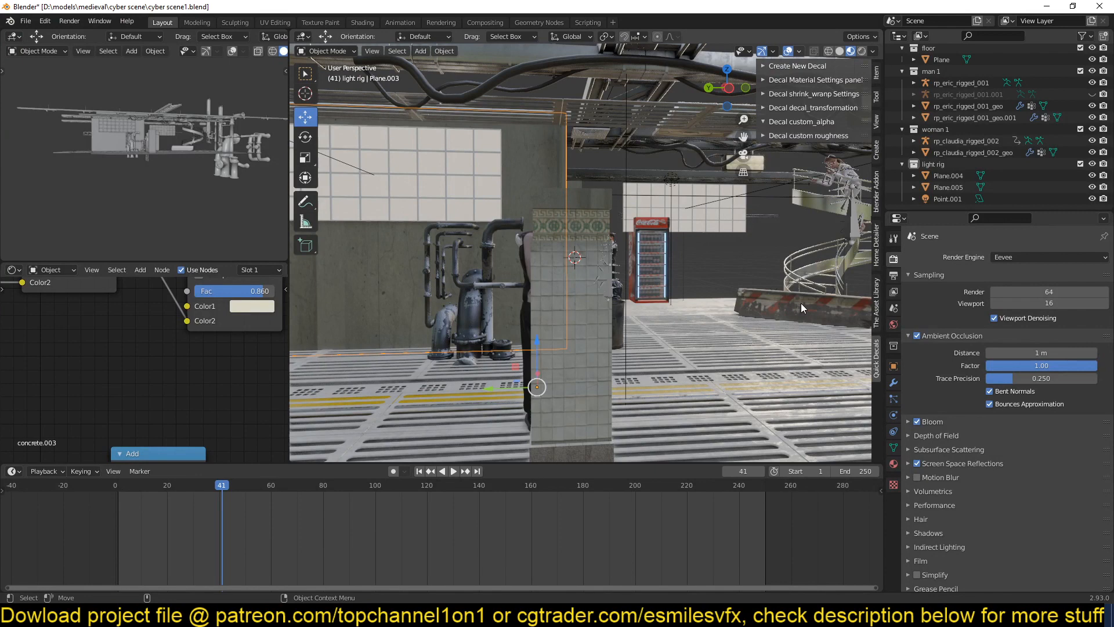
{"action": "mouse_move", "coordinate": [586, 346]}
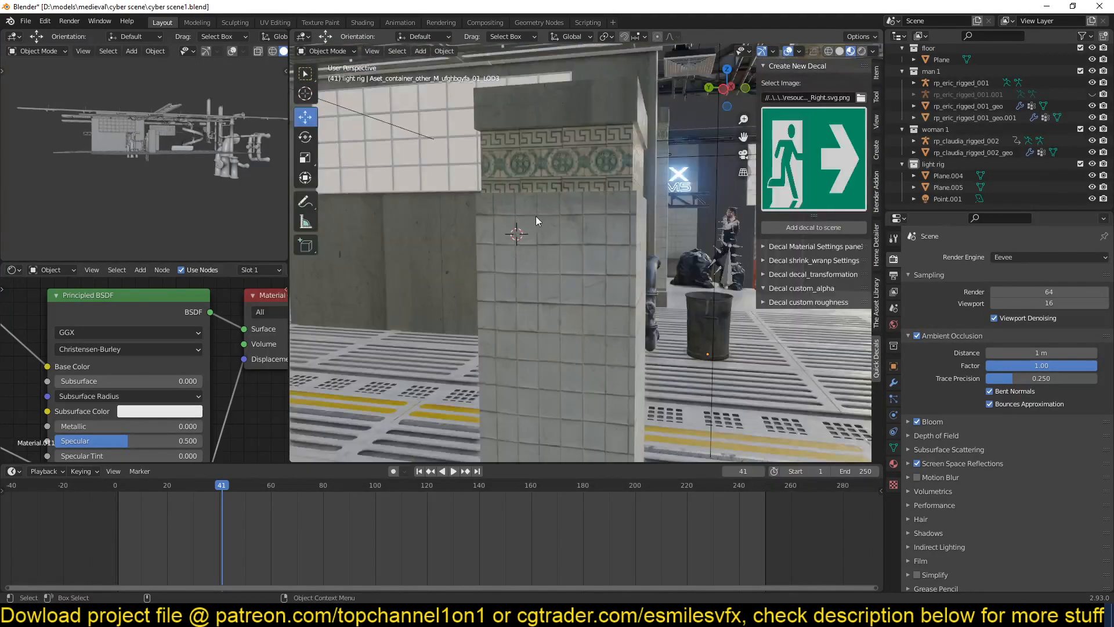
Add the green exit sign image as a new decal on the tiled pillar.
{"action": "left_click", "coordinate": [813, 208]}
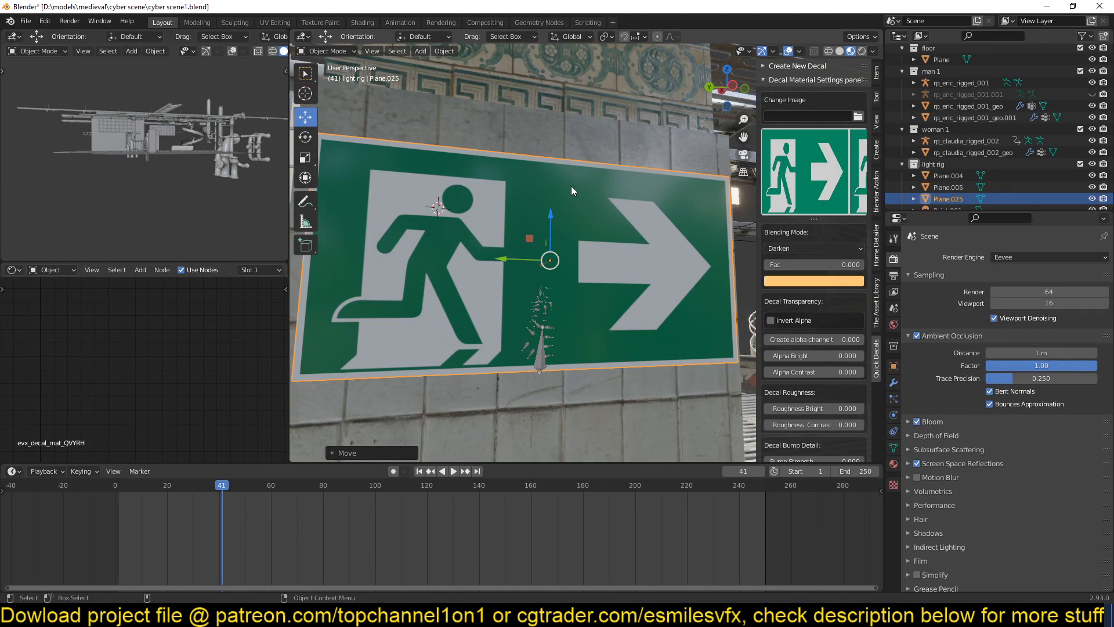
{"action": "mouse_move", "coordinate": [684, 226]}
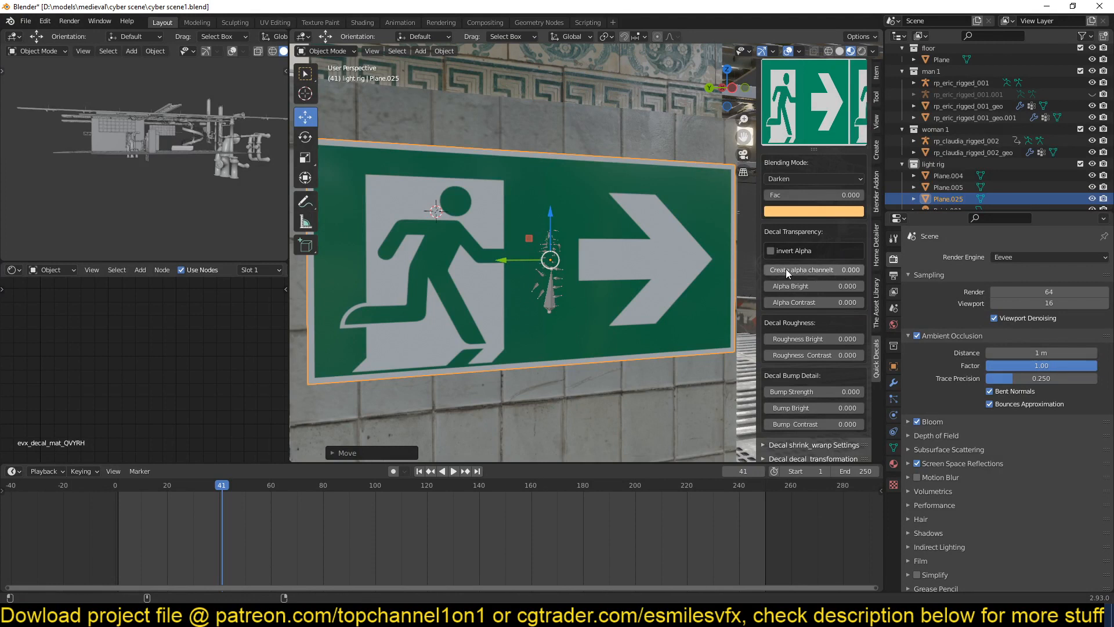
Generate an alpha channel for the exit sign decal, then revert it.
{"action": "left_click", "coordinate": [813, 269]}
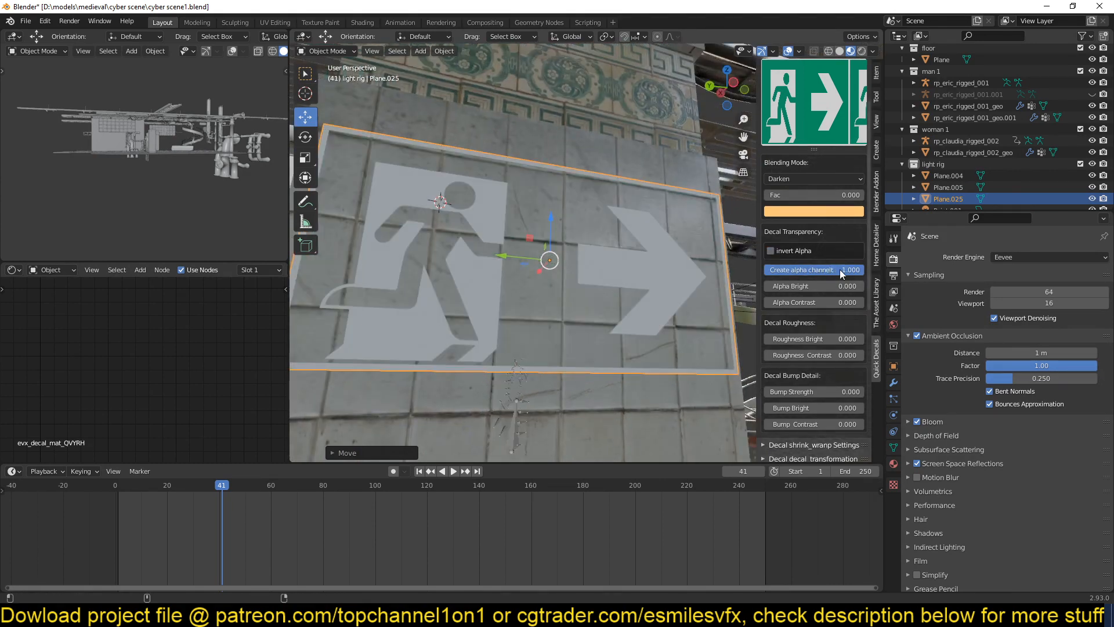
{"action": "left_click", "coordinate": [801, 270]}
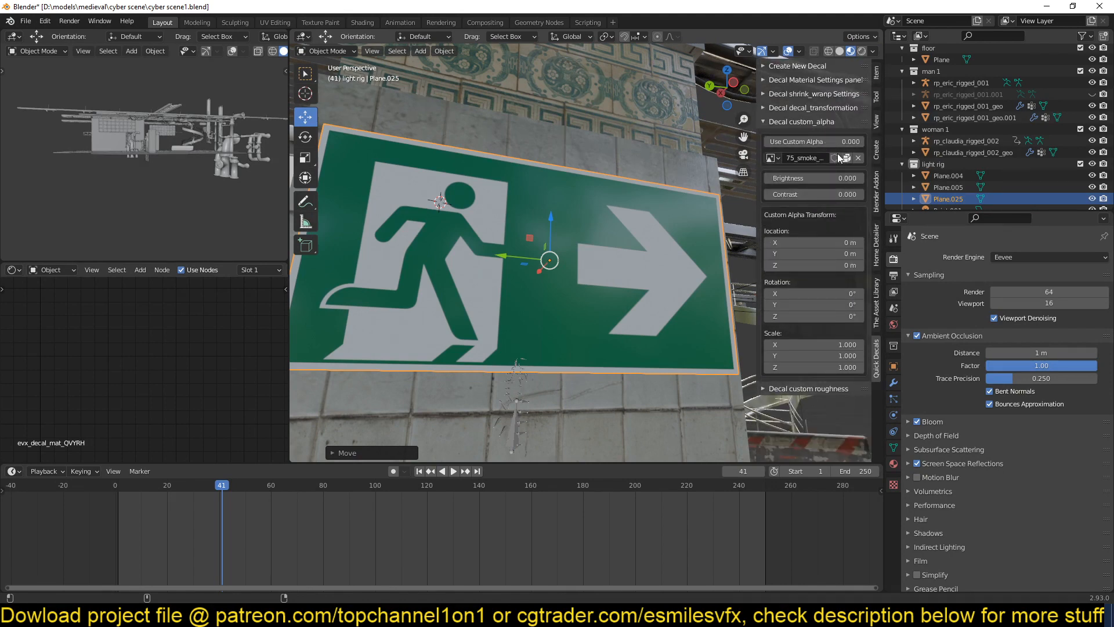
Load the torn patch texture as the exit sign's alpha mask and adjust its offset.
{"action": "left_click", "coordinate": [836, 158]}
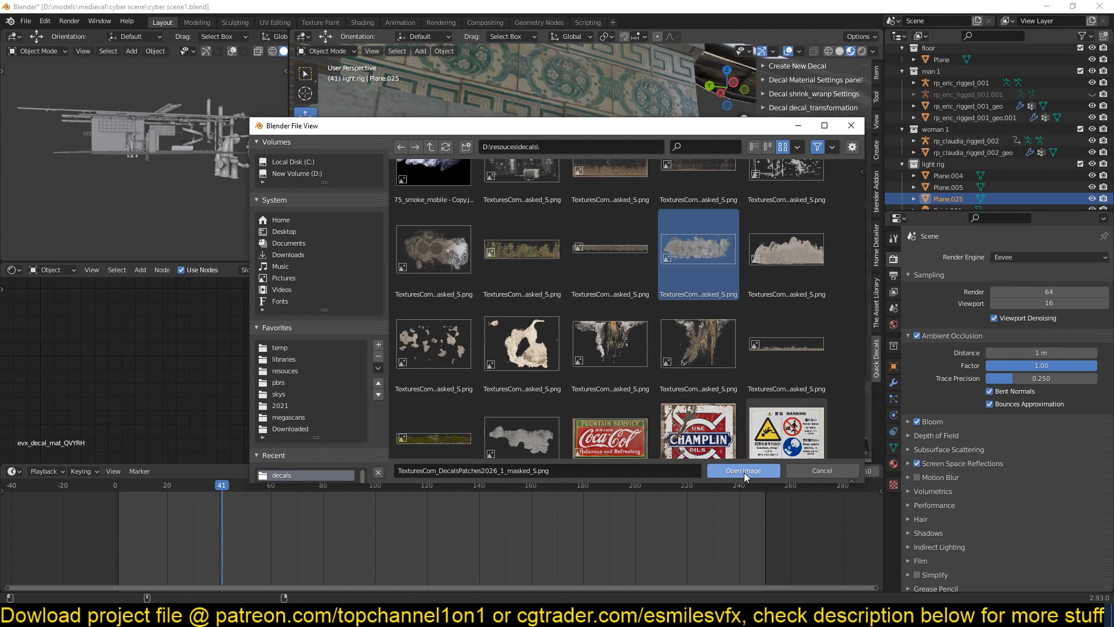
{"action": "left_click", "coordinate": [743, 469]}
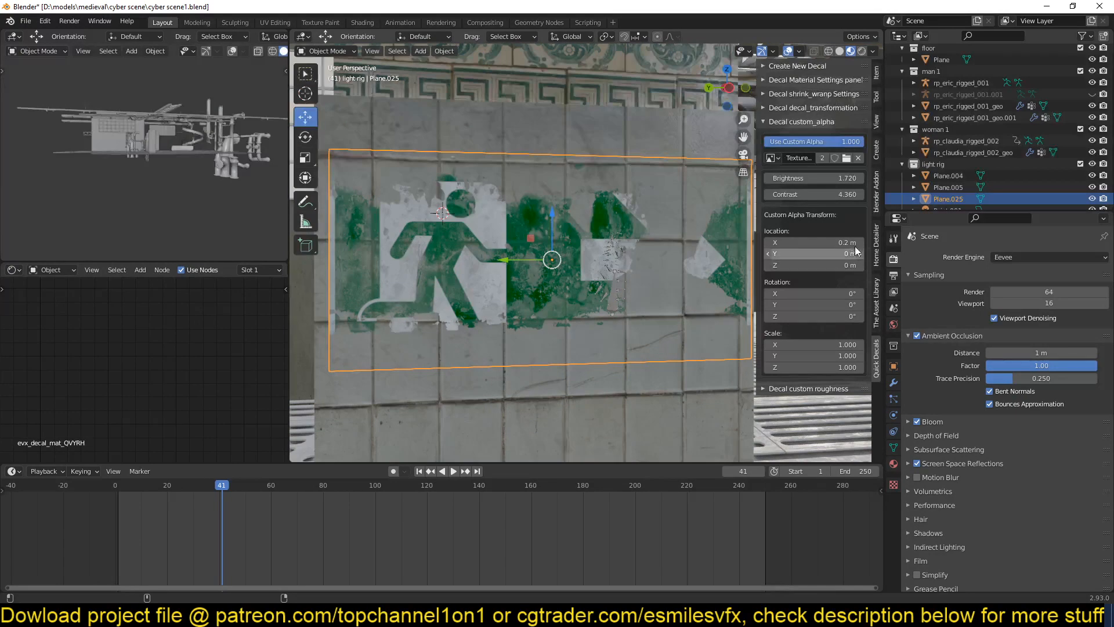
{"action": "left_click", "coordinate": [813, 242]}
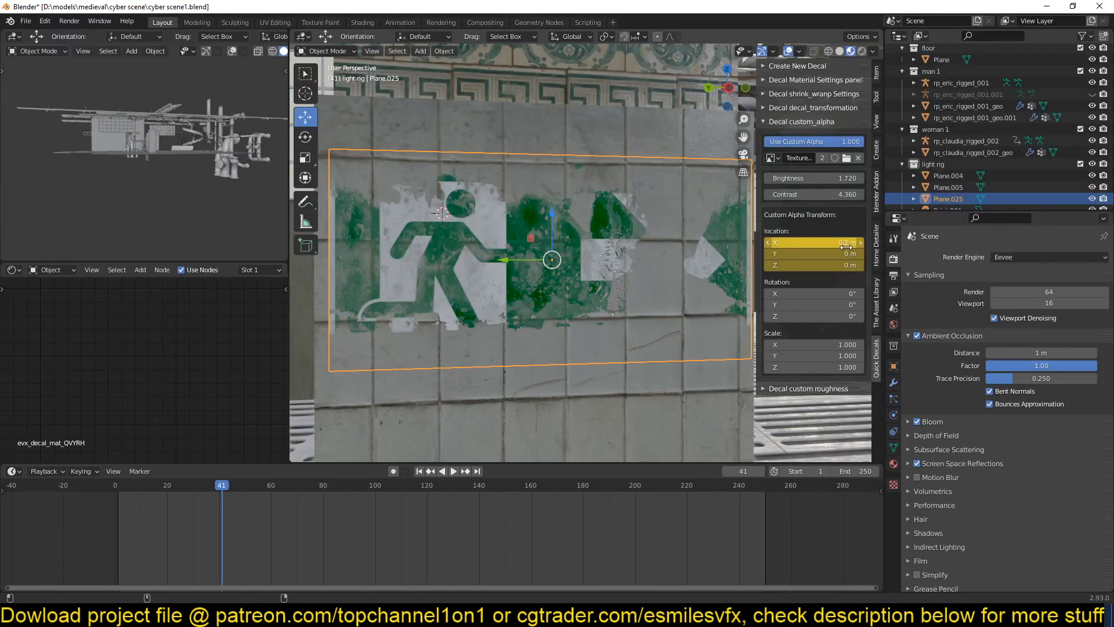
{"action": "right_click", "coordinate": [810, 242]}
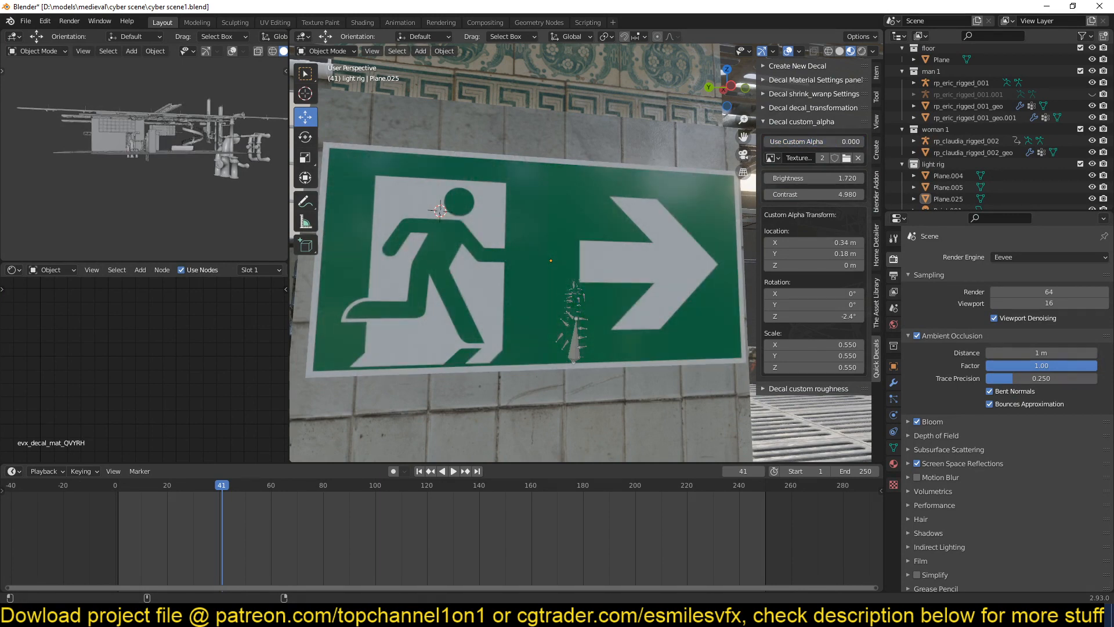
Swap the pillar decal's image for the CEO magazine cover from the decals folder.
{"action": "left_click", "coordinate": [814, 142]}
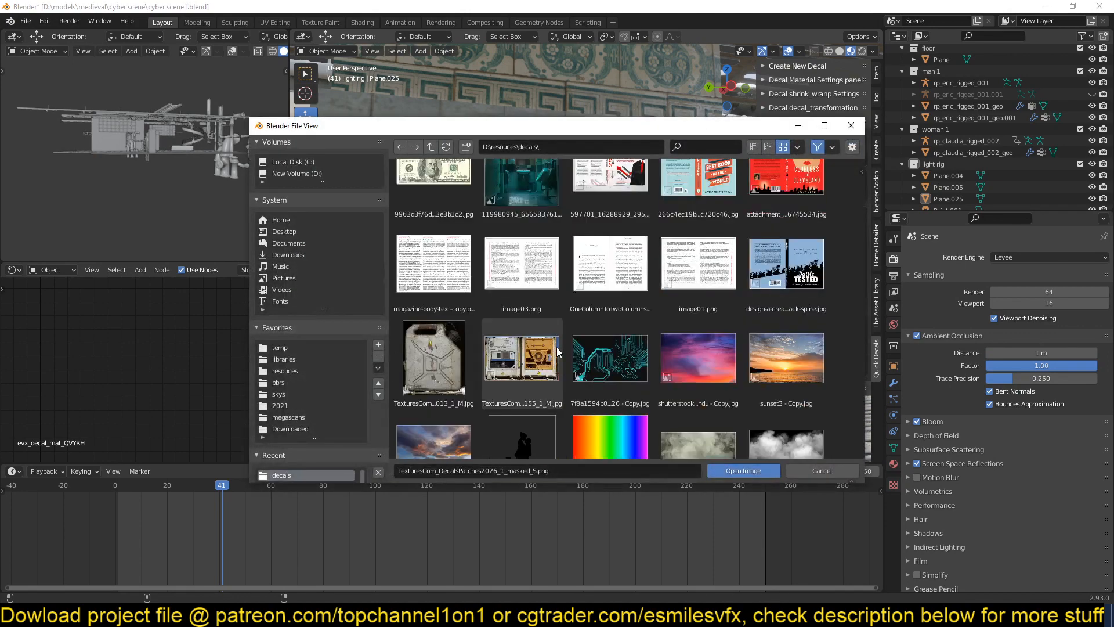
{"action": "left_click", "coordinate": [741, 471]}
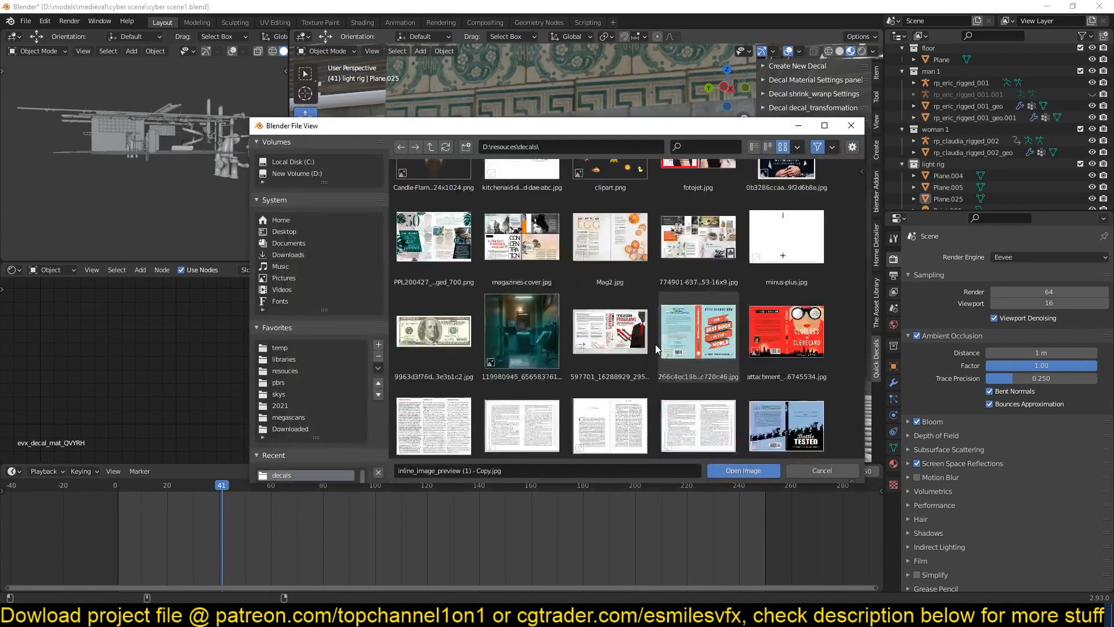
{"action": "left_click", "coordinate": [741, 470]}
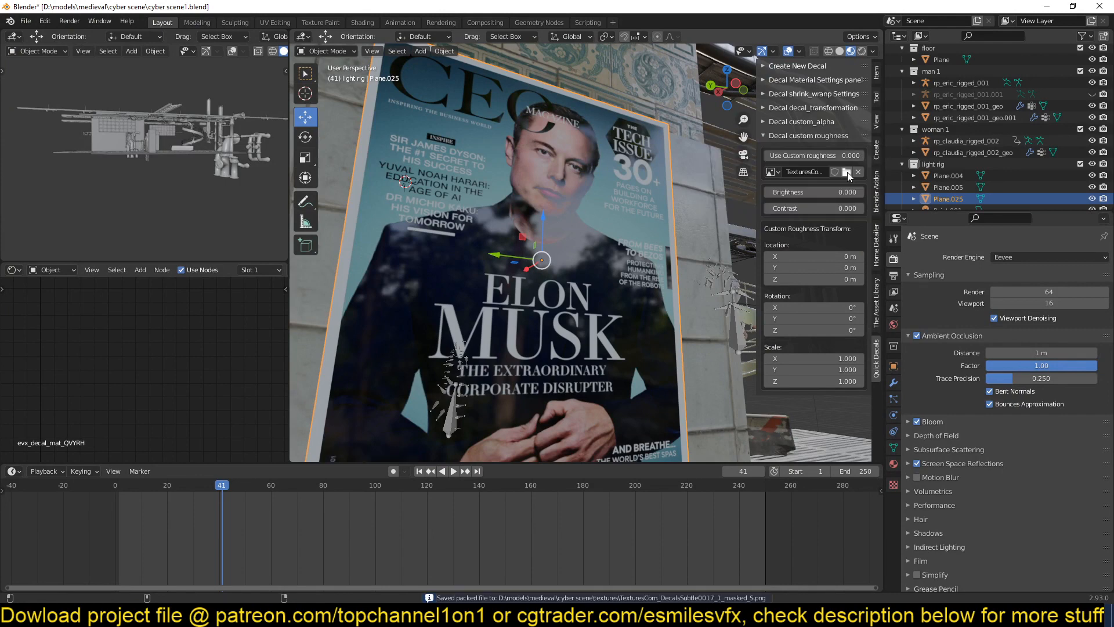
Load a map from the grunges folder as the poster's roughness, then pick the magazine cover decal image.
{"action": "left_click", "coordinate": [847, 172]}
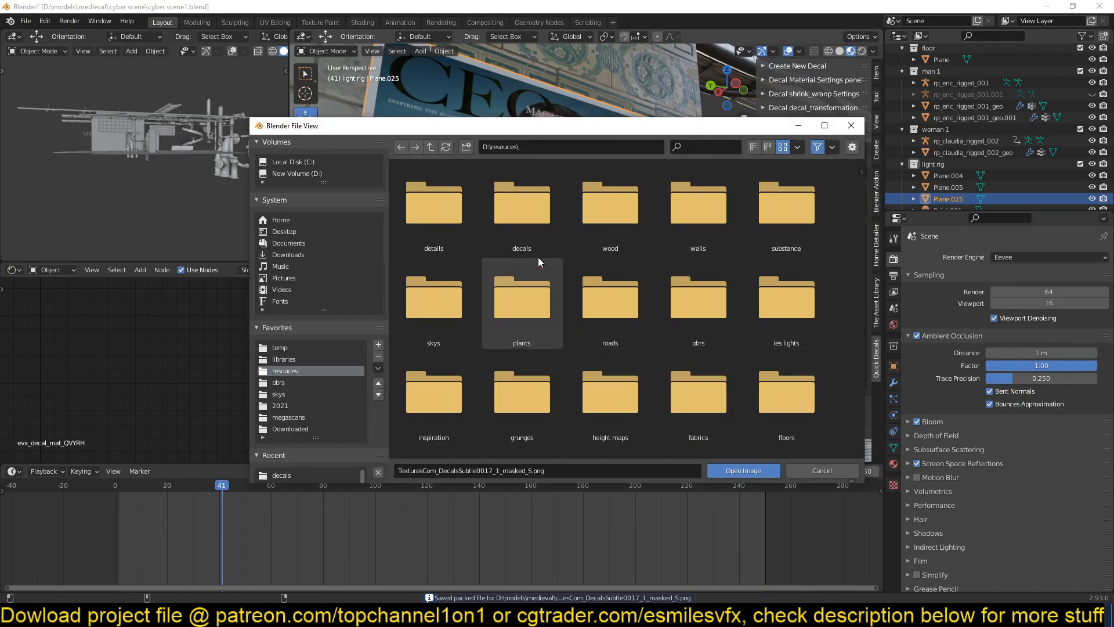
{"action": "double_click", "coordinate": [521, 395]}
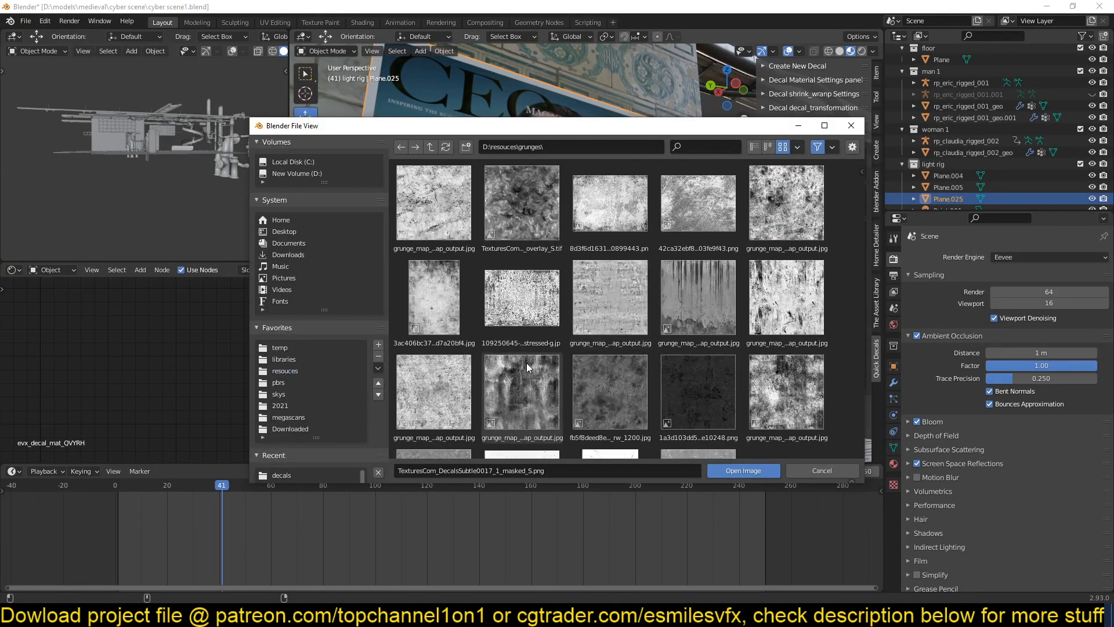
{"action": "left_click", "coordinate": [743, 470]}
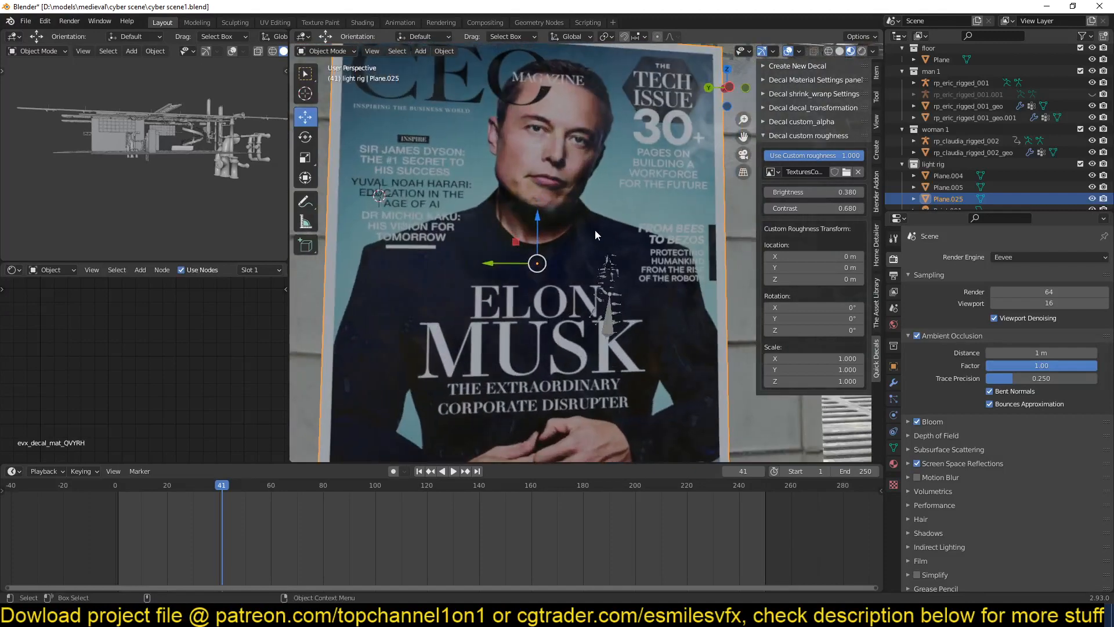
{"action": "left_click", "coordinate": [801, 120]}
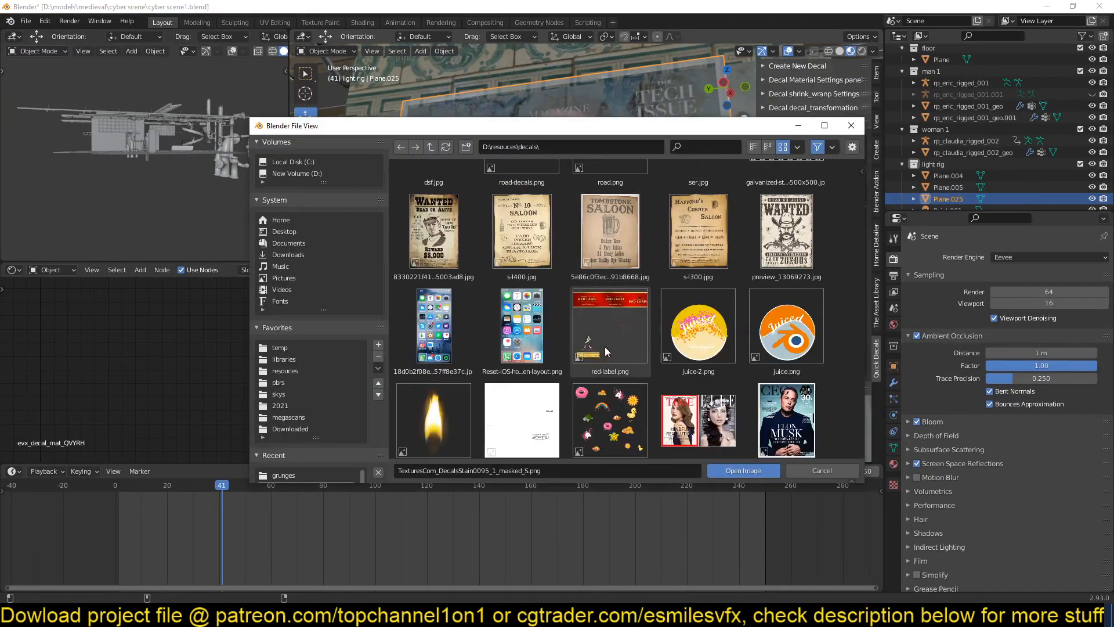
{"action": "left_click", "coordinate": [743, 470]}
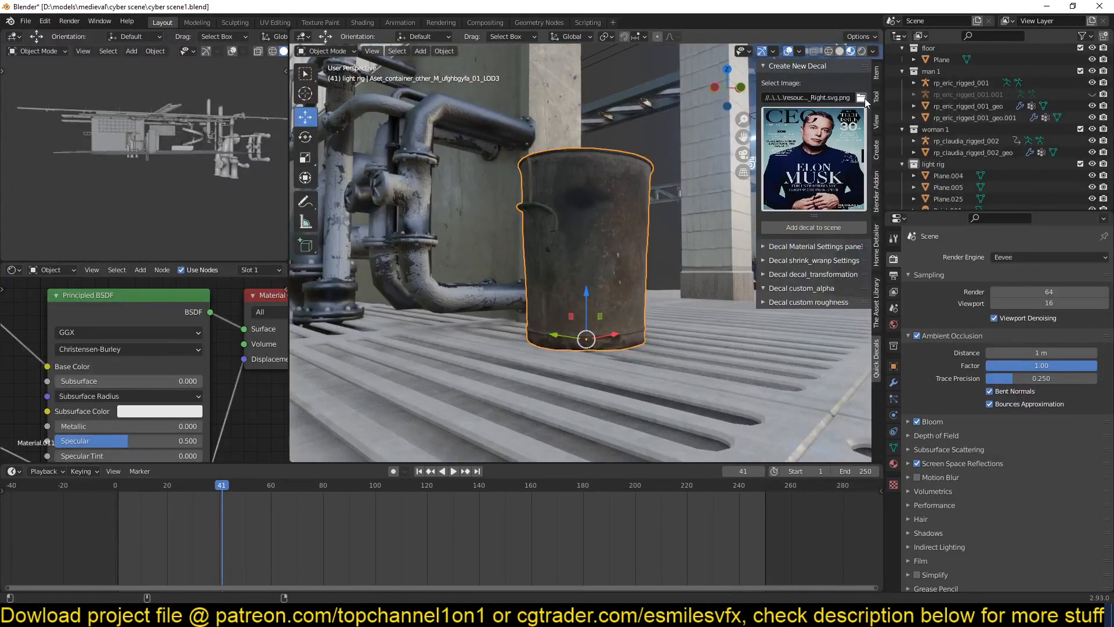
Add the Japanese warning sign decal and shrink-wrap it onto the barrel's surface.
{"action": "left_click", "coordinate": [842, 98]}
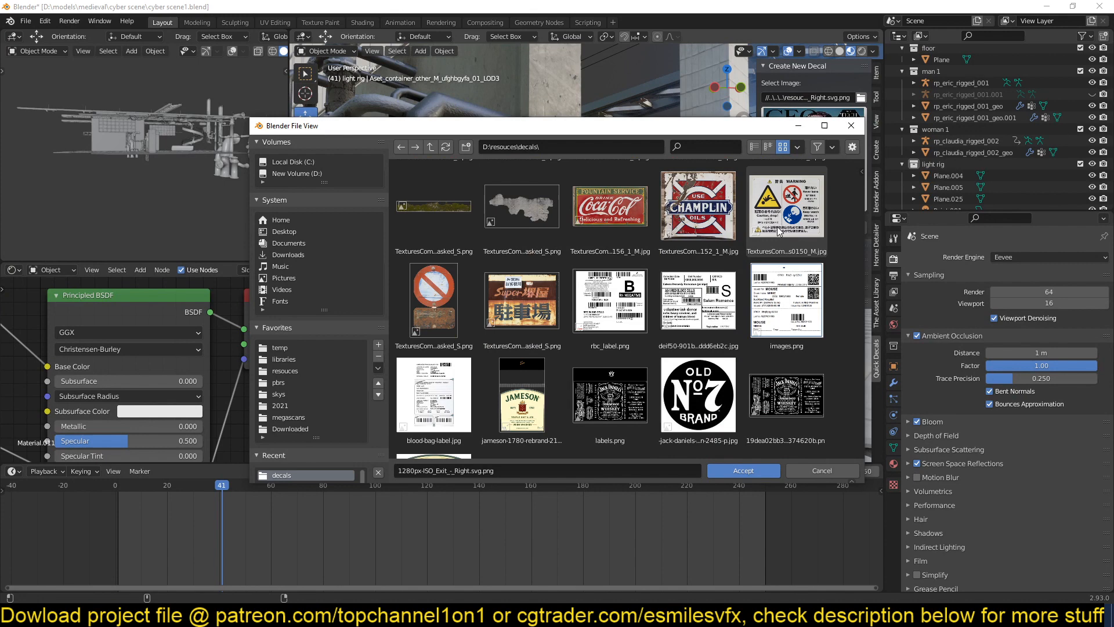
{"action": "left_click", "coordinate": [742, 471]}
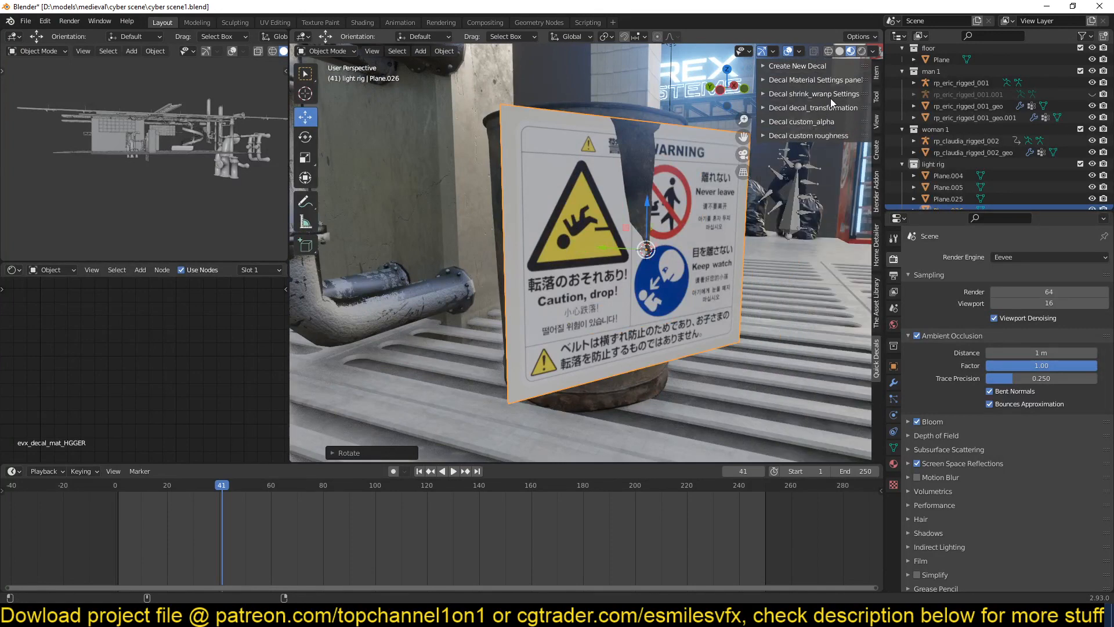
{"action": "left_click", "coordinate": [814, 93]}
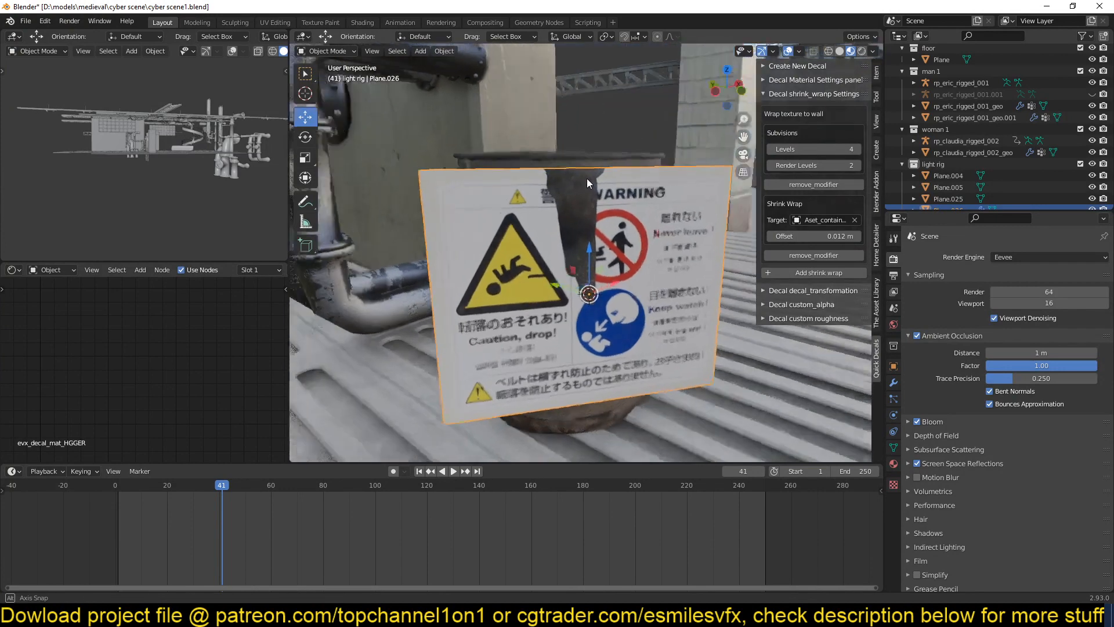
{"action": "left_click", "coordinate": [571, 36]}
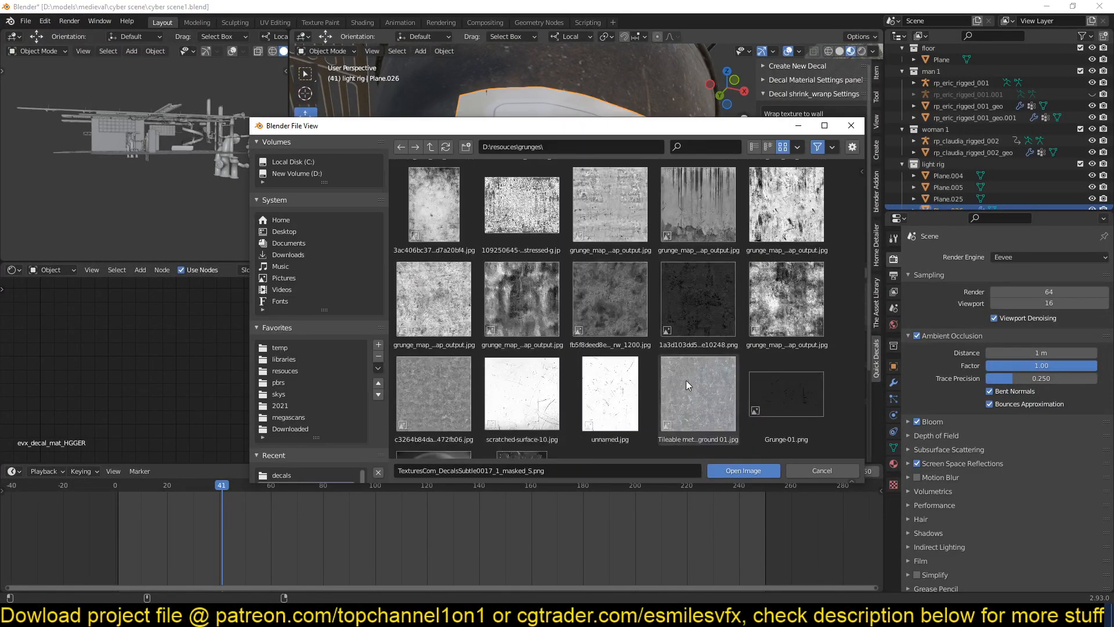
Load a grunge texture for the sign, collapse shrink wrap, and reveal Decal custom_alpha.
{"action": "left_click", "coordinate": [742, 470]}
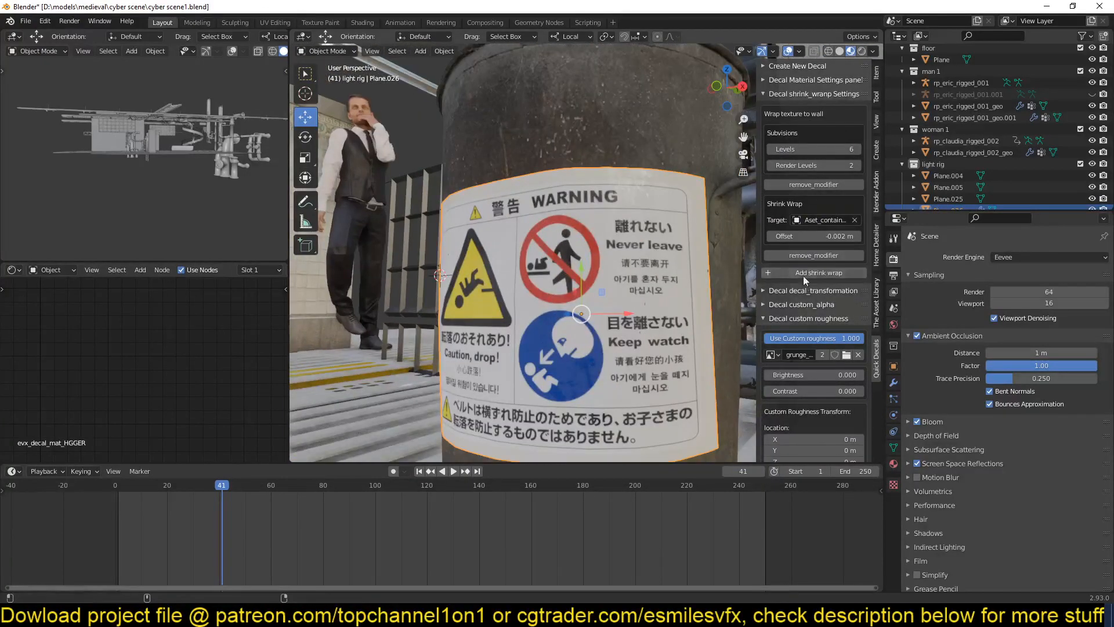
{"action": "left_click", "coordinate": [771, 92]}
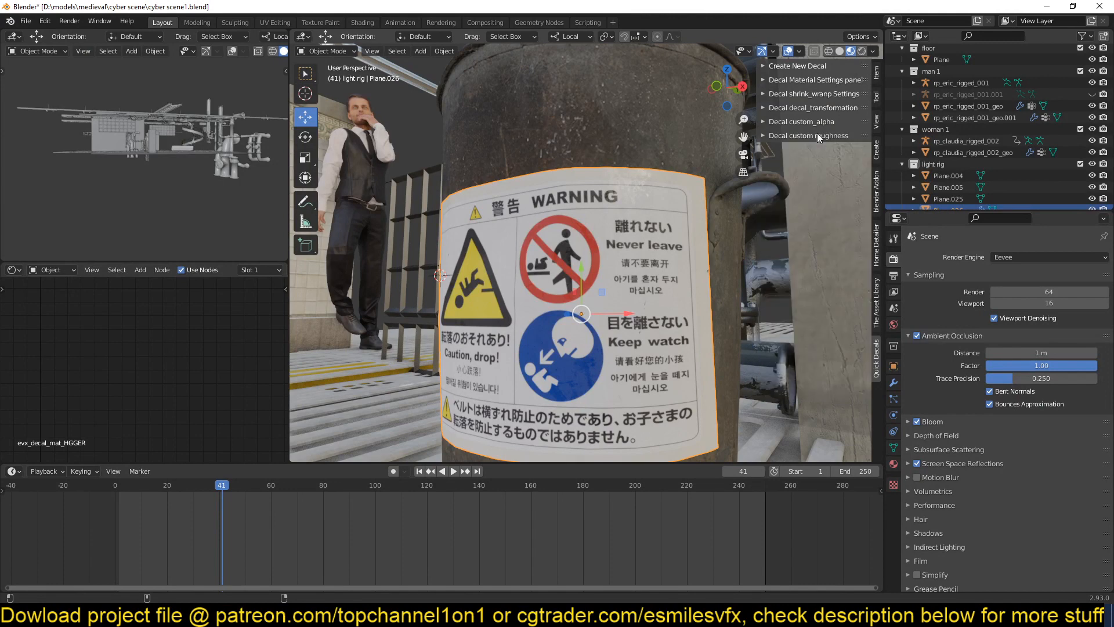
{"action": "left_click", "coordinate": [816, 79]}
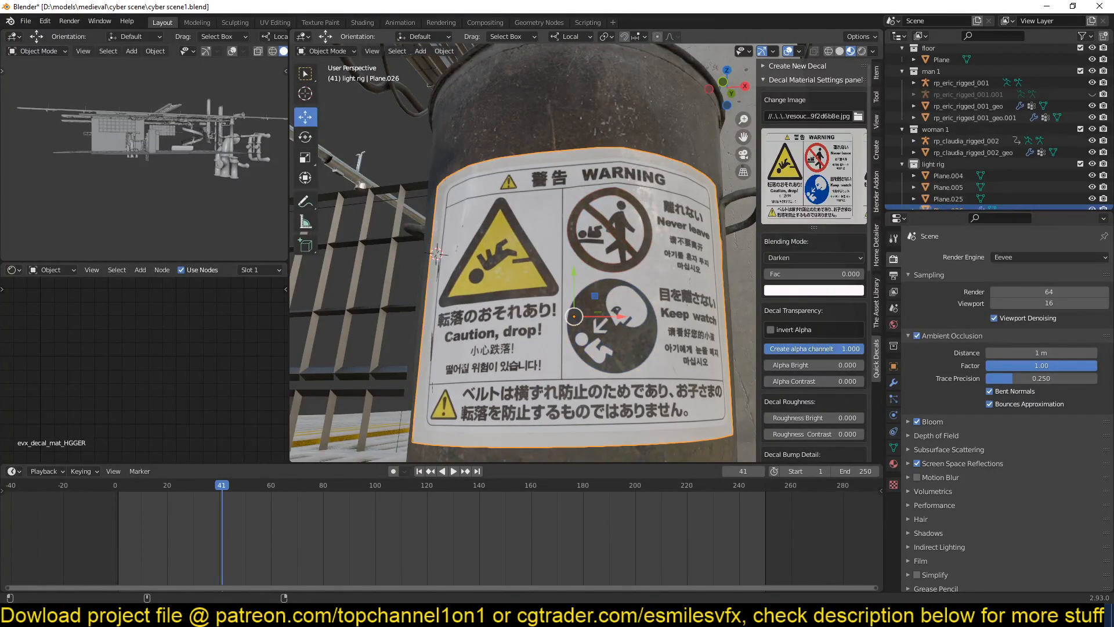
{"action": "left_click", "coordinate": [810, 121]}
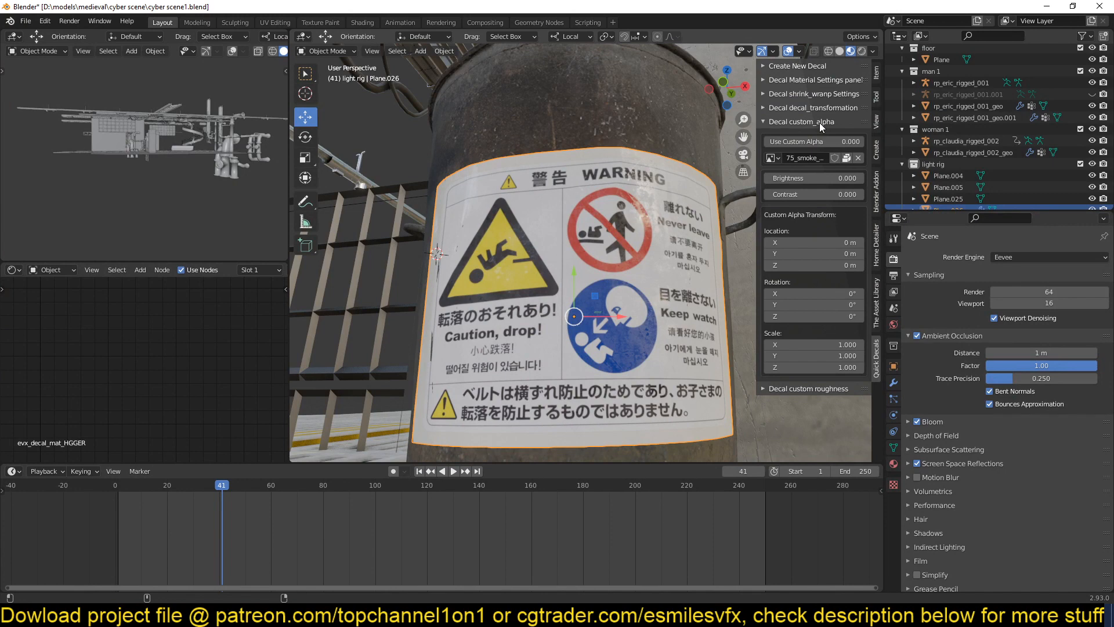
Load an image from the resources decals folder as the warning sign's alpha mask.
{"action": "left_click", "coordinate": [782, 158]}
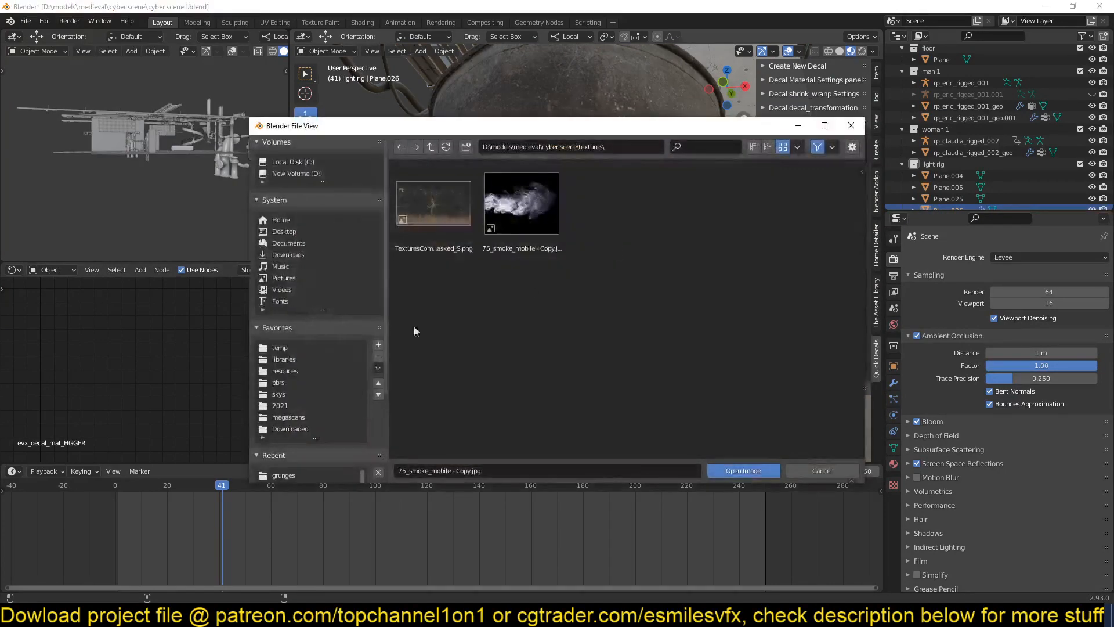
{"action": "left_click", "coordinate": [285, 371]}
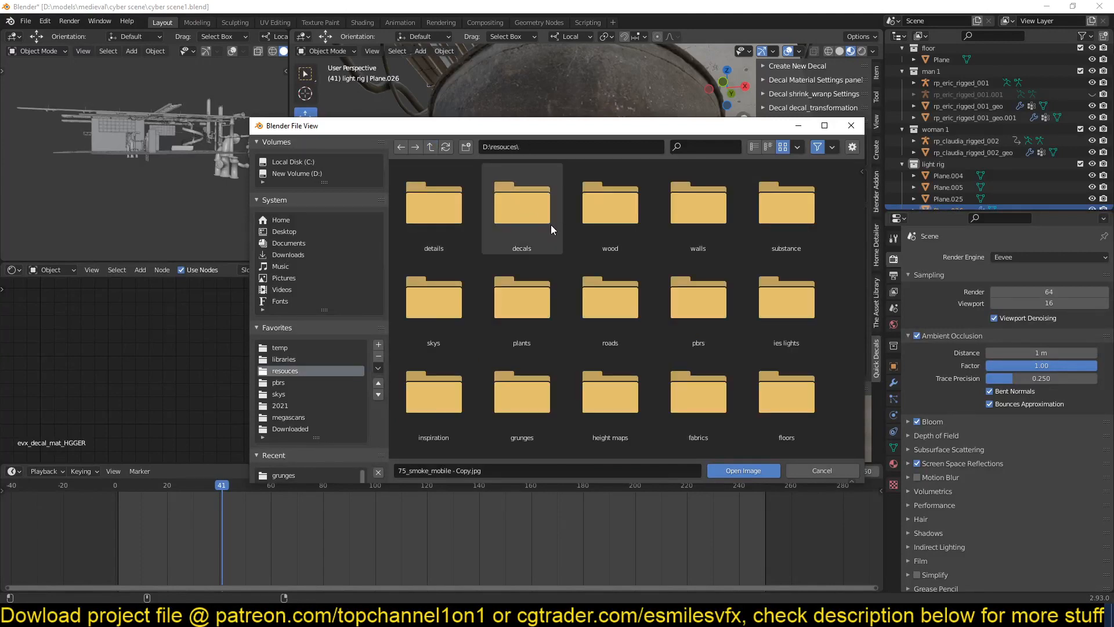
{"action": "double_click", "coordinate": [522, 202]}
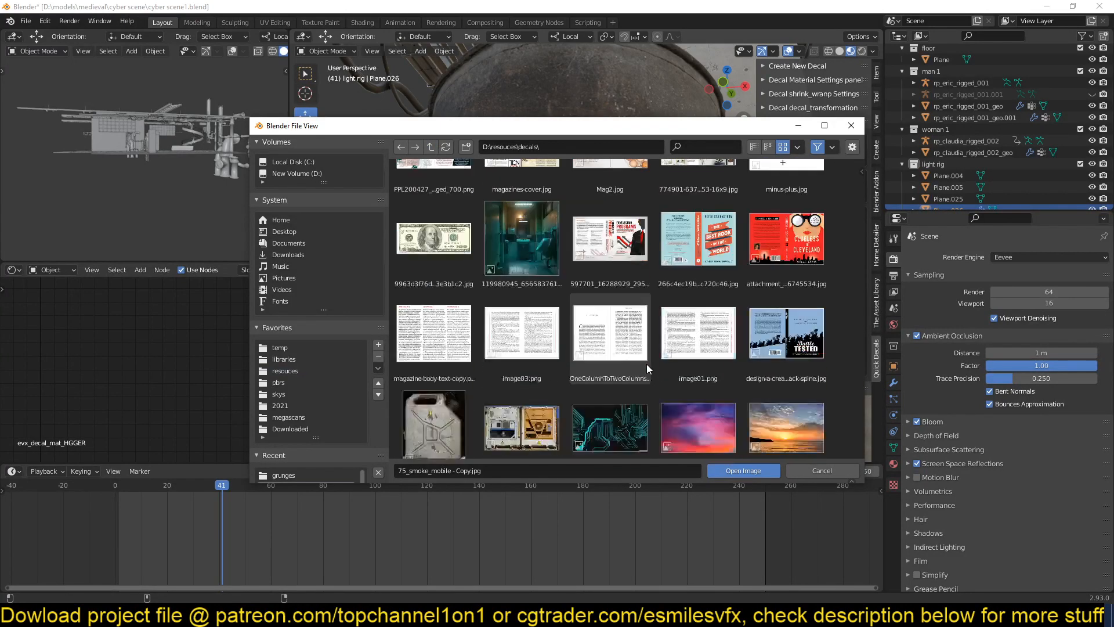
{"action": "left_click", "coordinate": [742, 471]}
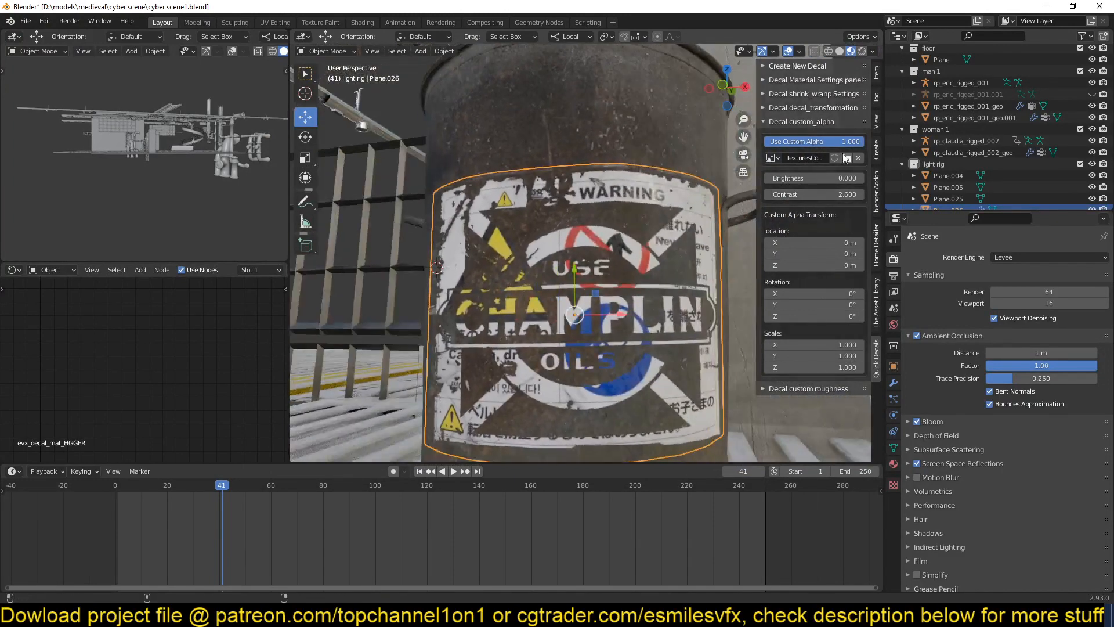
Replace the wrong alpha image with a different texture and close the custom alpha options.
{"action": "left_click", "coordinate": [835, 158]}
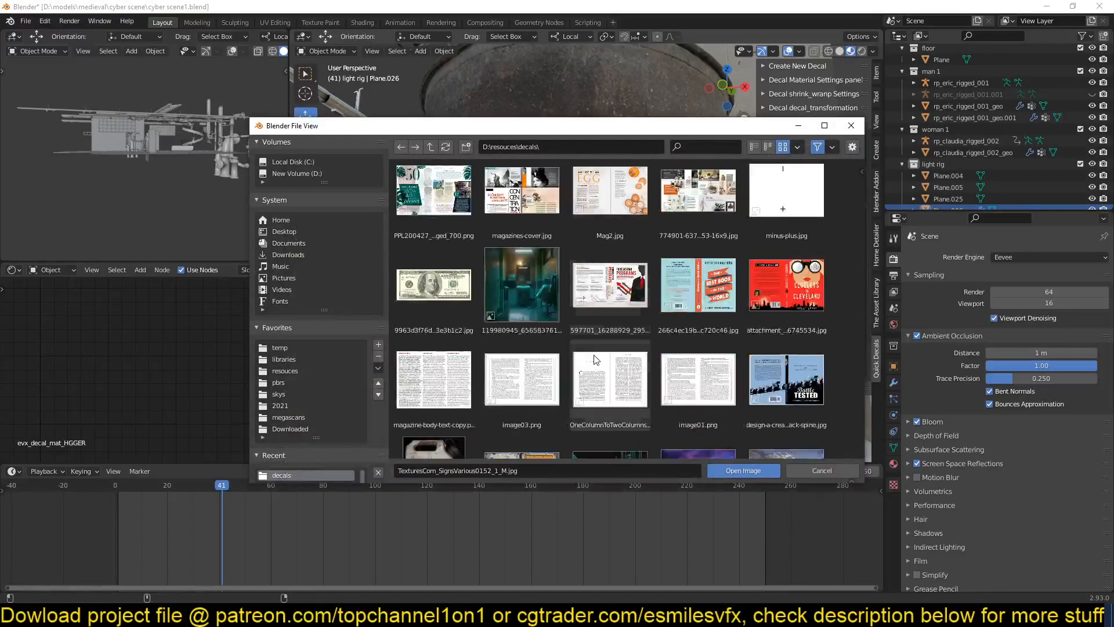
{"action": "scroll", "scroll_direction": "down", "scroll_amount": 3}
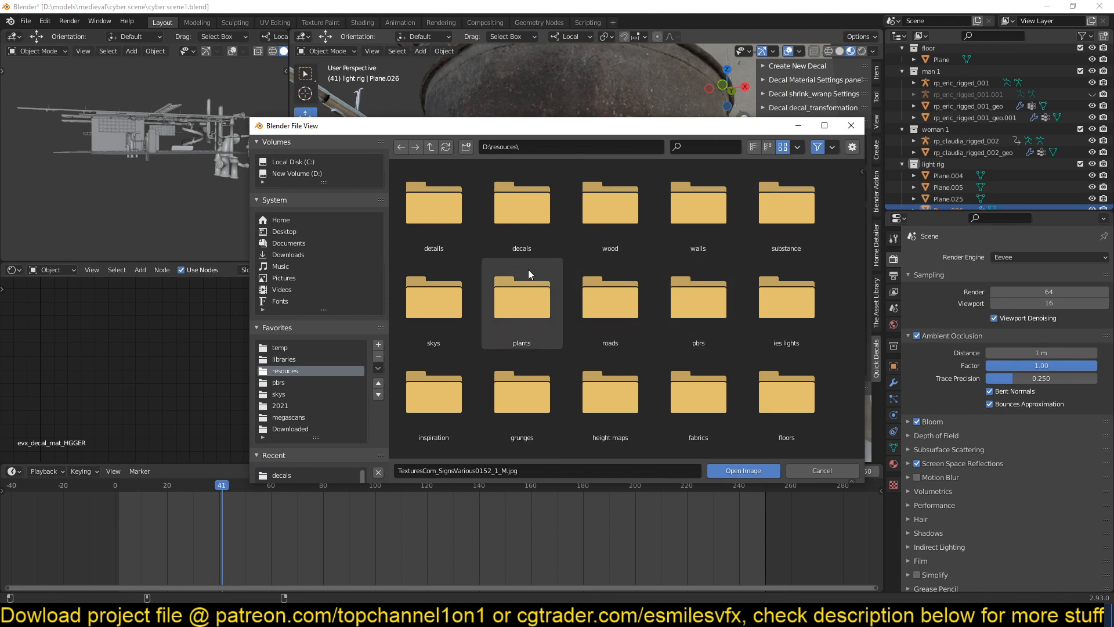
{"action": "mouse_move", "coordinate": [610, 304]}
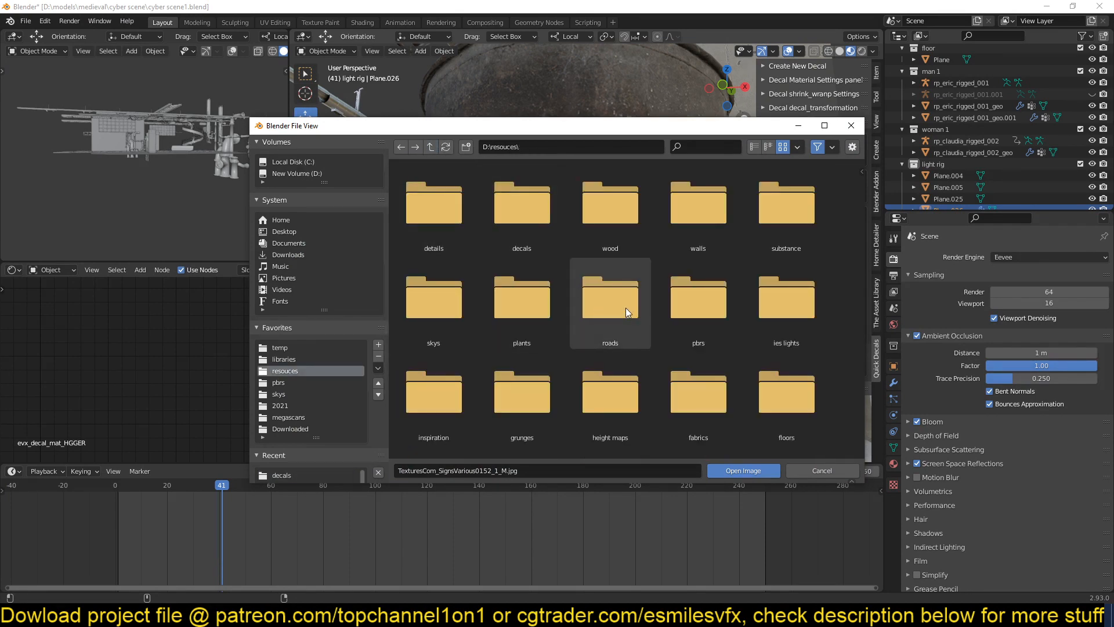
{"action": "left_click", "coordinate": [743, 471]}
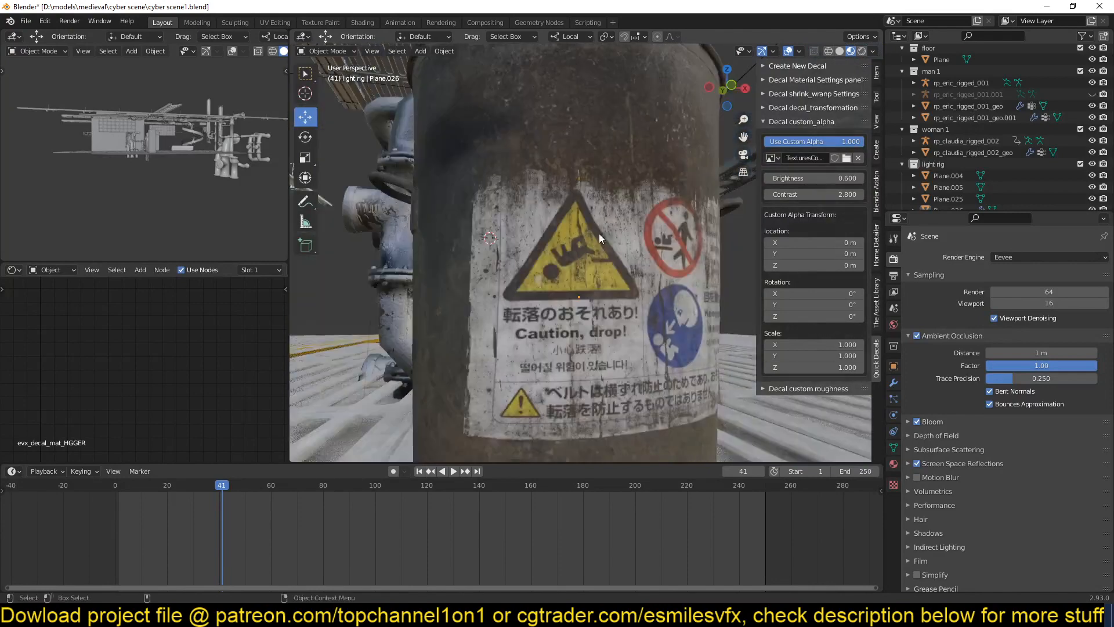
{"action": "left_click", "coordinate": [578, 297]}
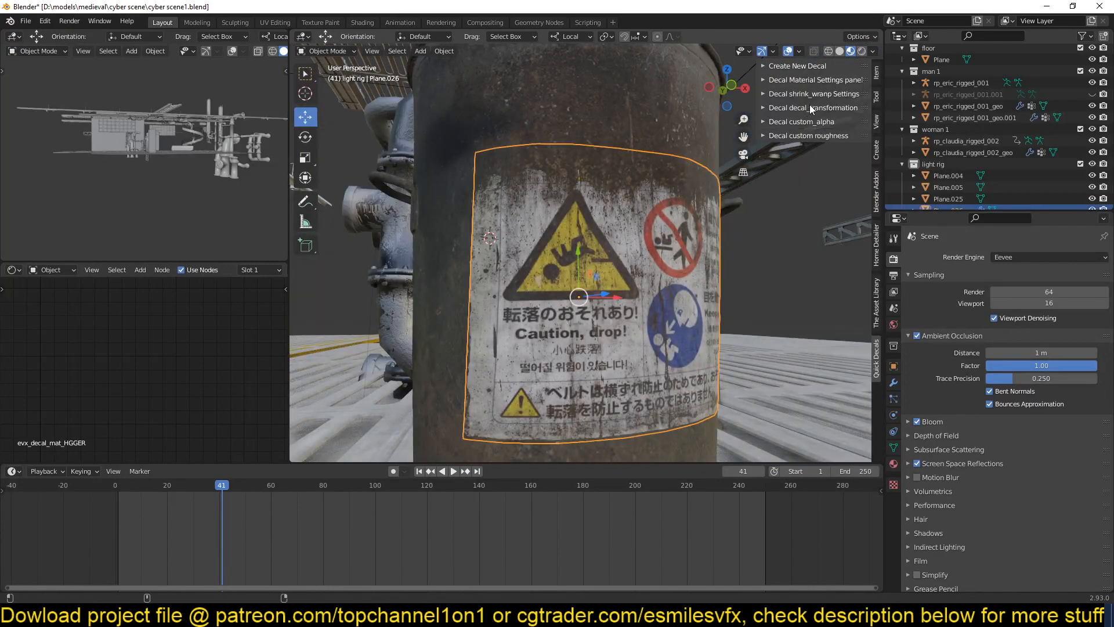
{"action": "left_click", "coordinate": [815, 79]}
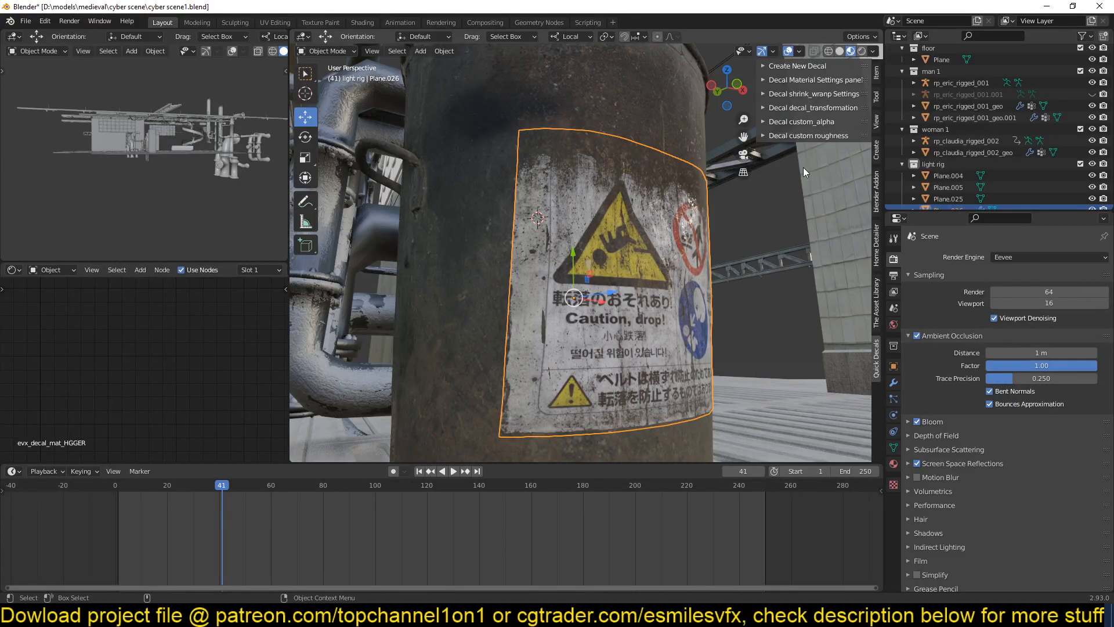
{"action": "left_click", "coordinate": [814, 79]}
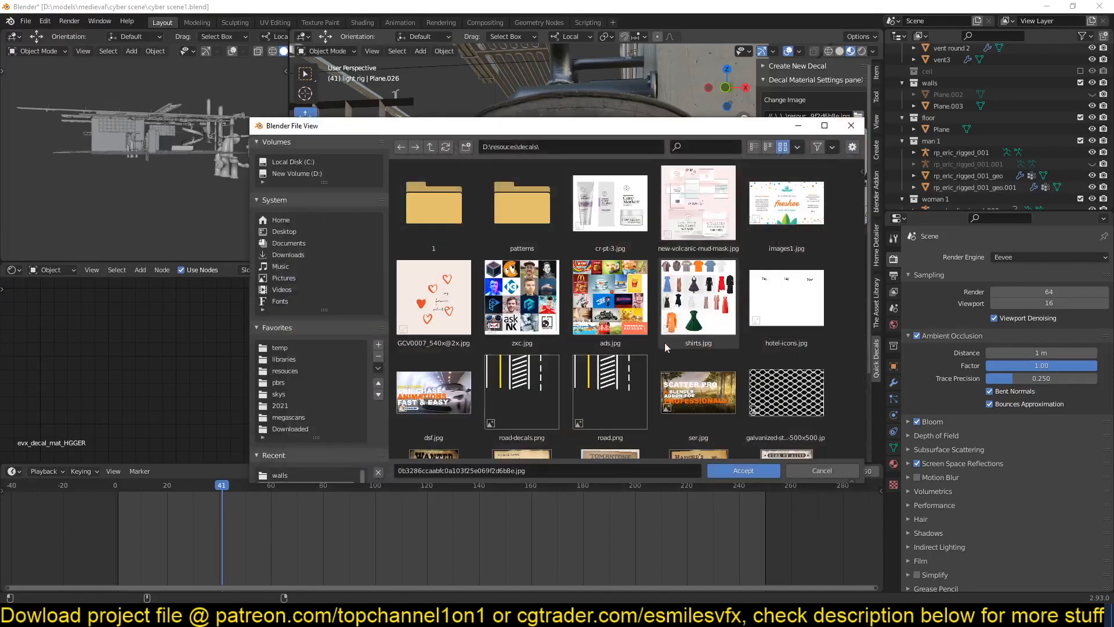
Create a streaky TexturesCom grunge decal and scale it into place at the pillar base.
{"action": "scroll", "scroll_direction": "down", "scroll_amount": 3}
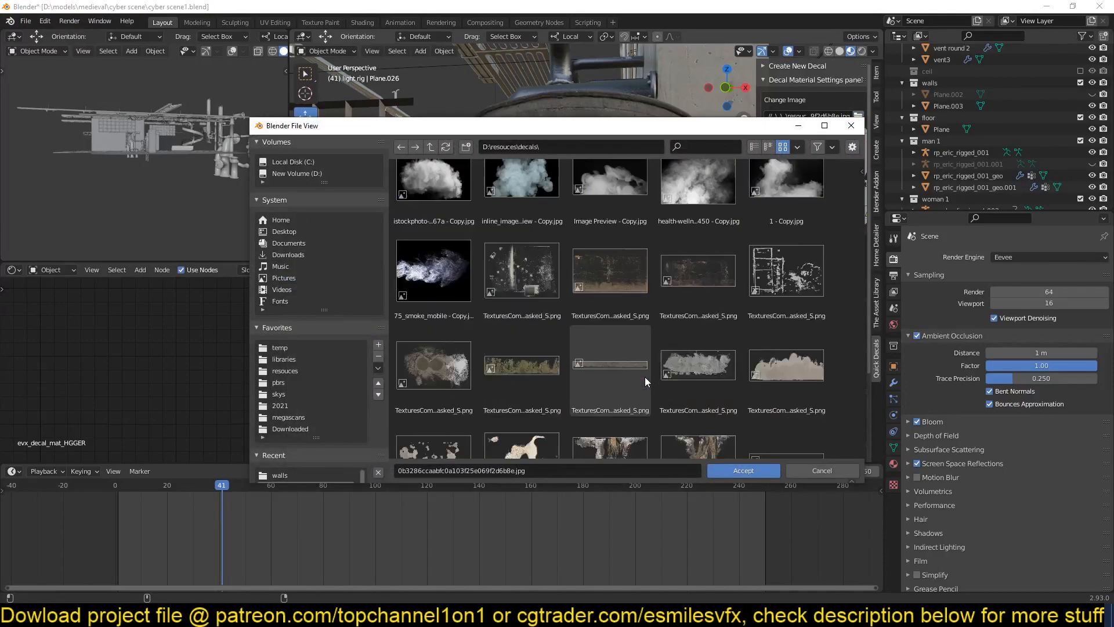
{"action": "left_click", "coordinate": [742, 470]}
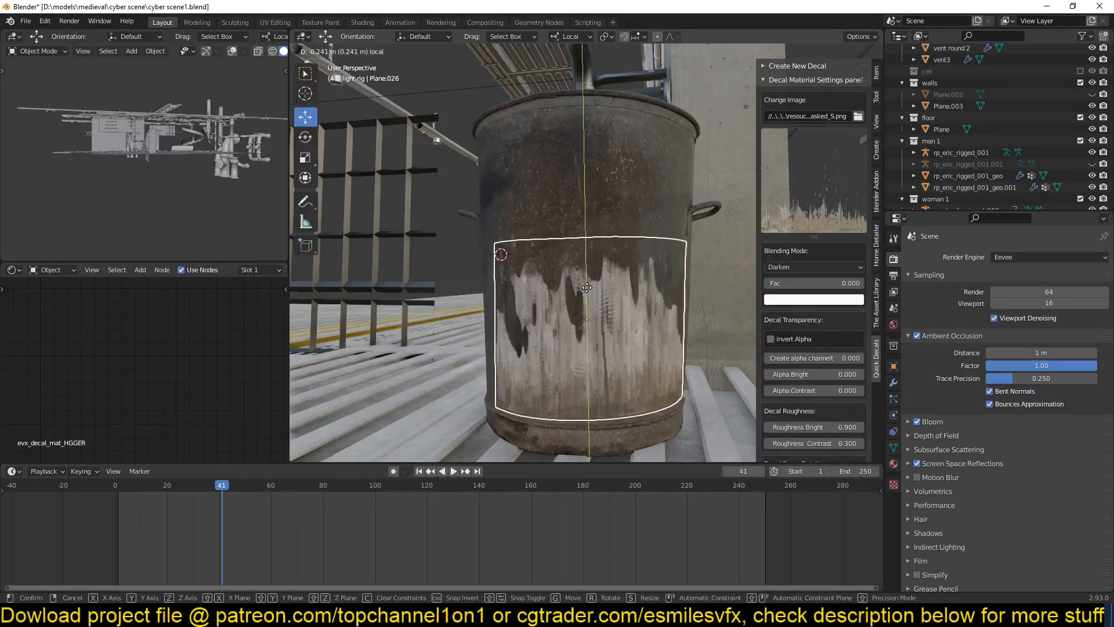
{"action": "left_click", "coordinate": [586, 287]}
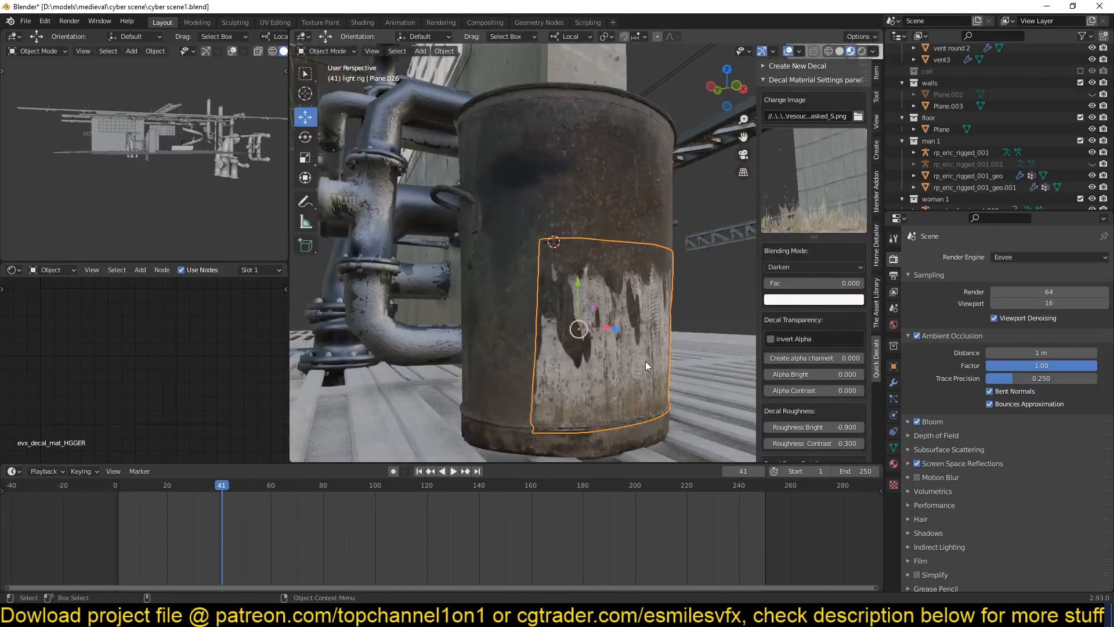
{"action": "key", "text": "s"}
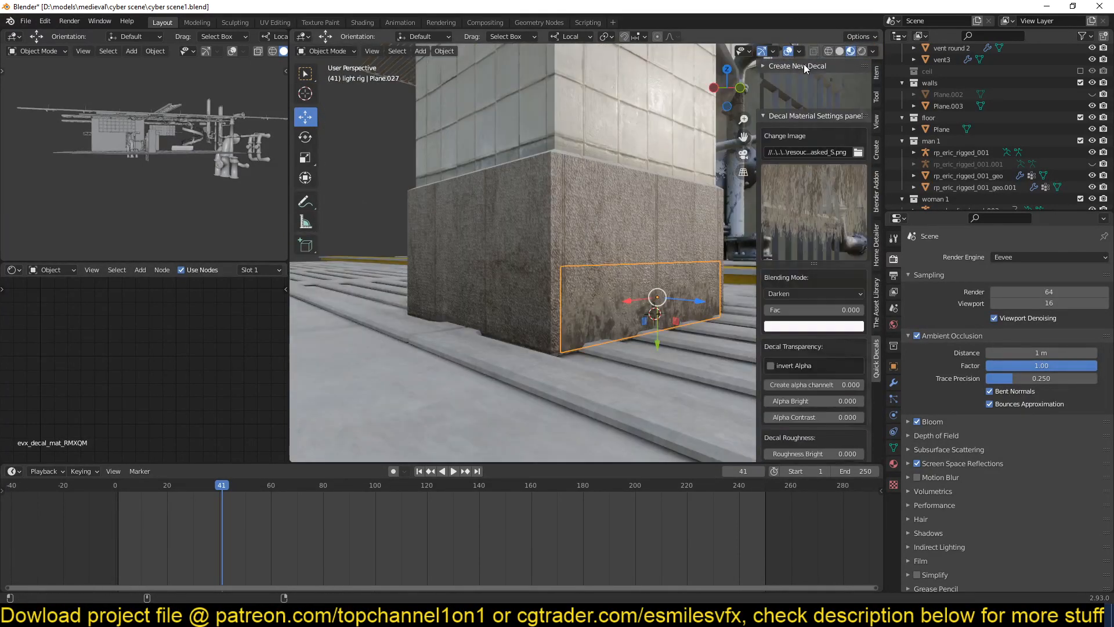
Tint the pillar-base grunge decal green, raising the blend Fac to about 0.954.
{"action": "left_click", "coordinate": [812, 327]}
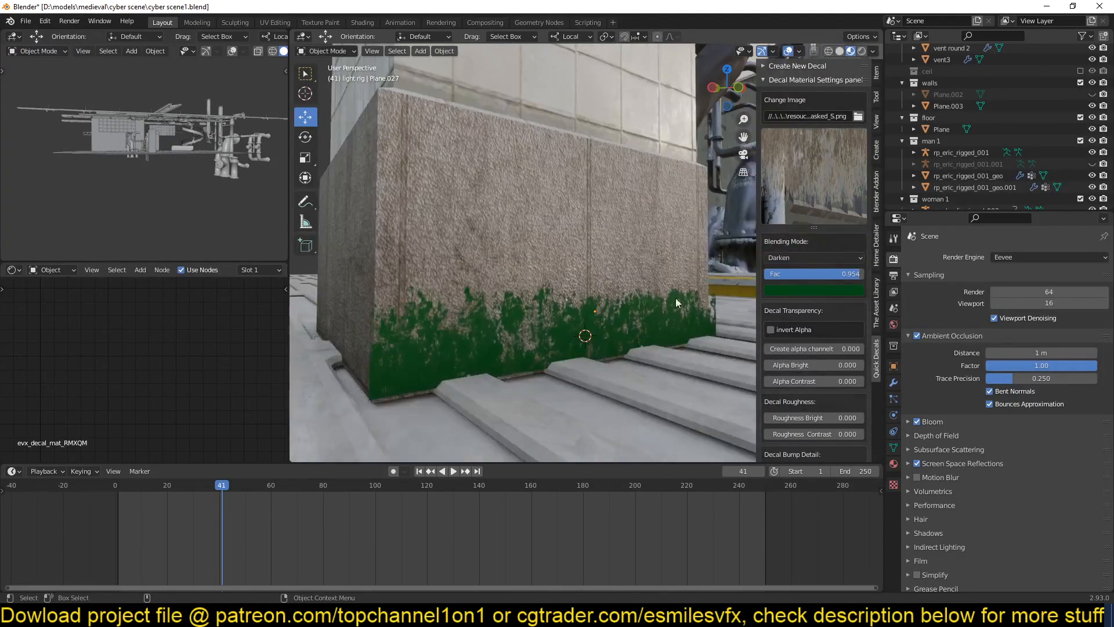
{"action": "scroll", "scroll_direction": "down", "scroll_amount": 3}
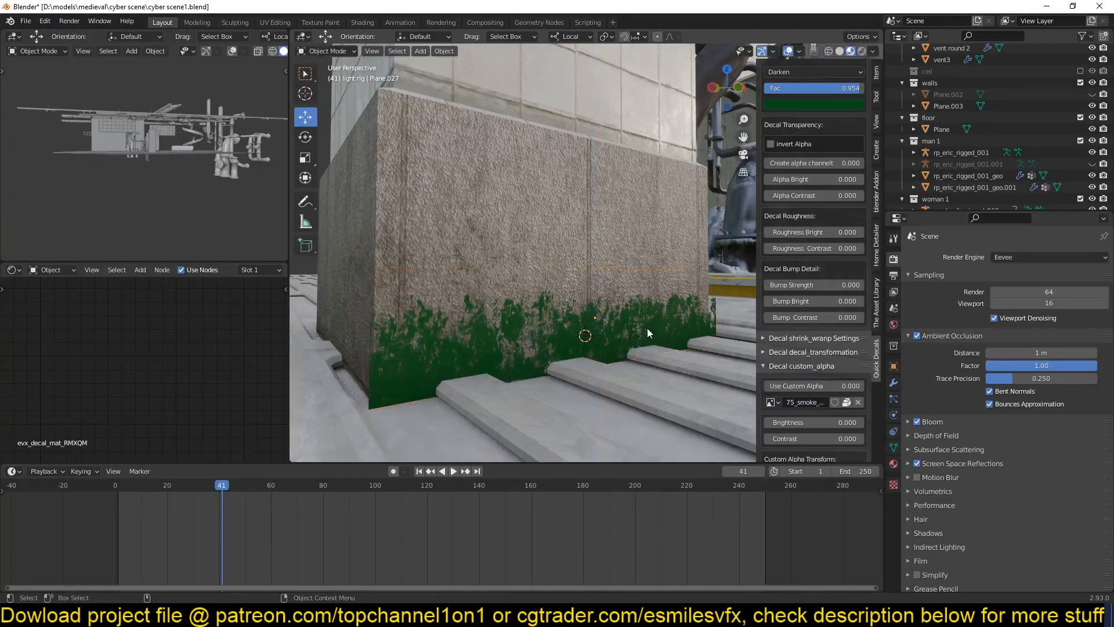
{"action": "left_click", "coordinate": [583, 334]}
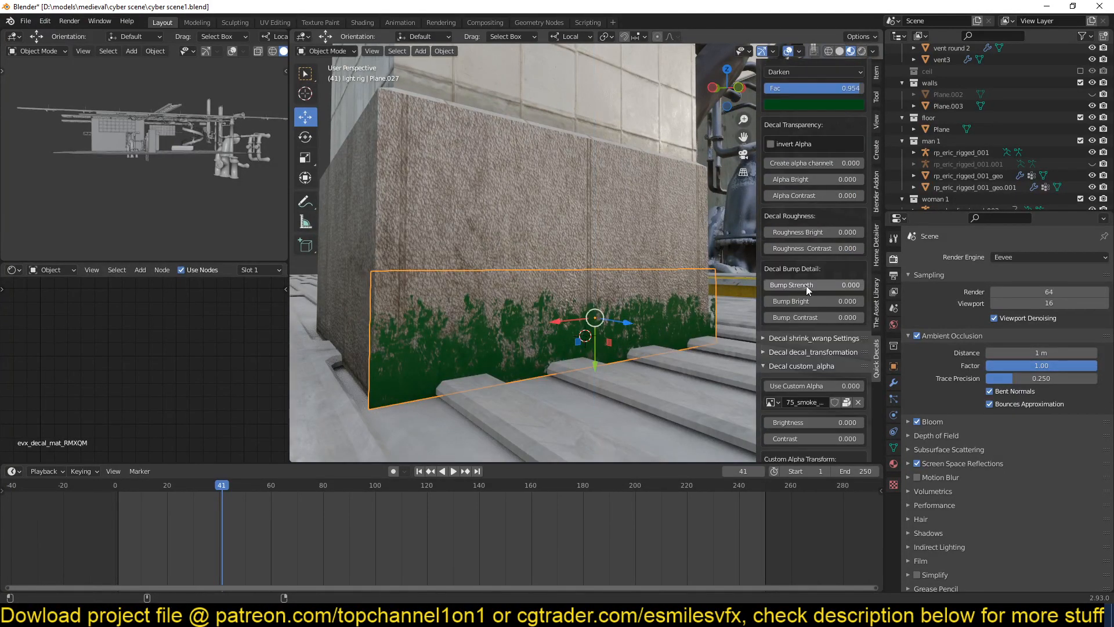